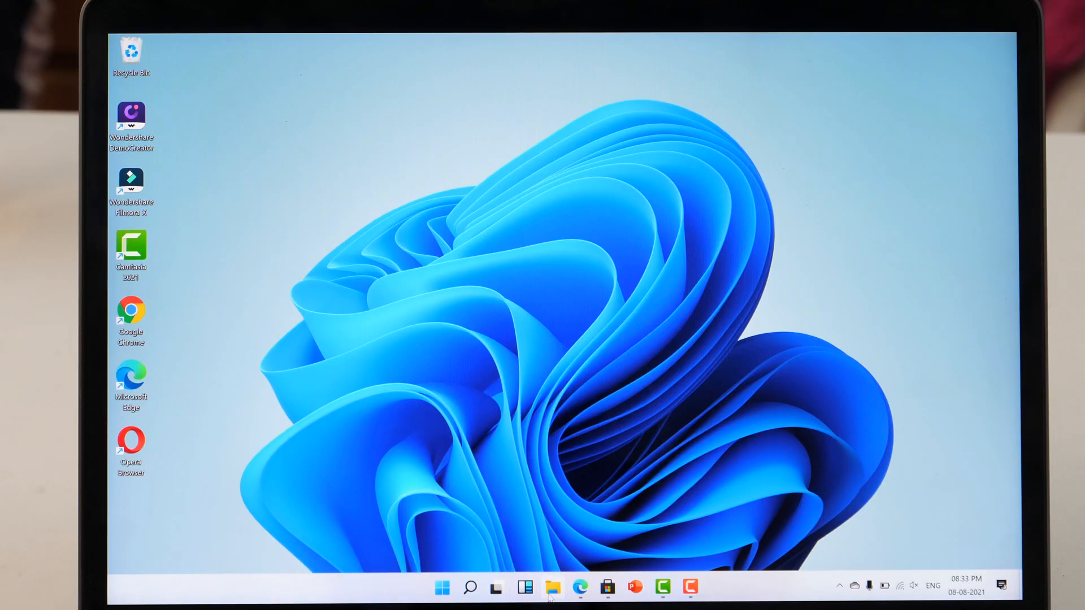
Step: Connect the iPhone and tap Trust so the PC can access its data
left_click(553, 588)
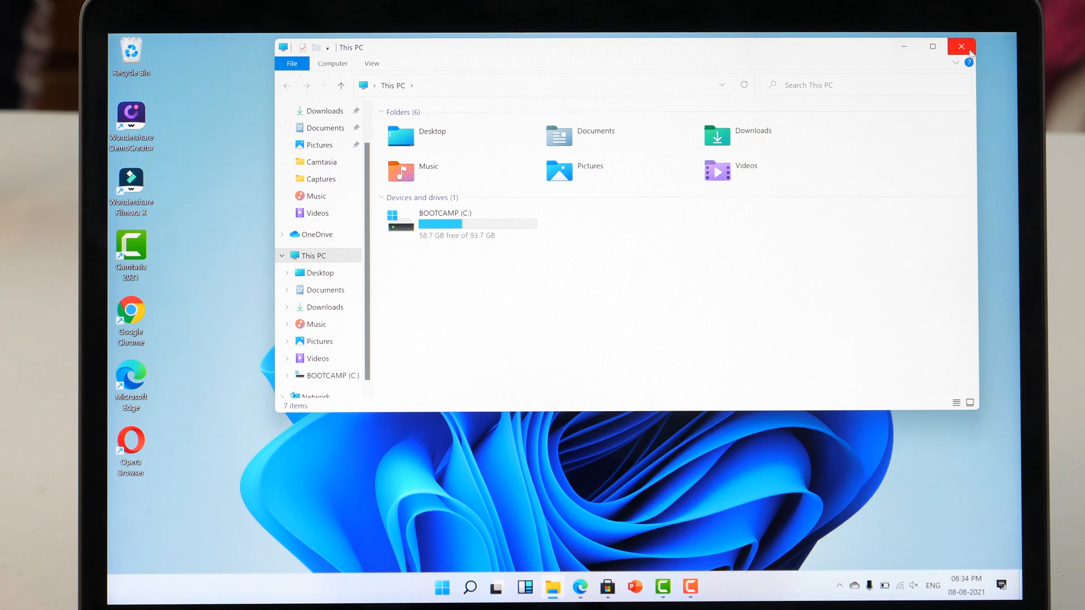
left_click(961, 46)
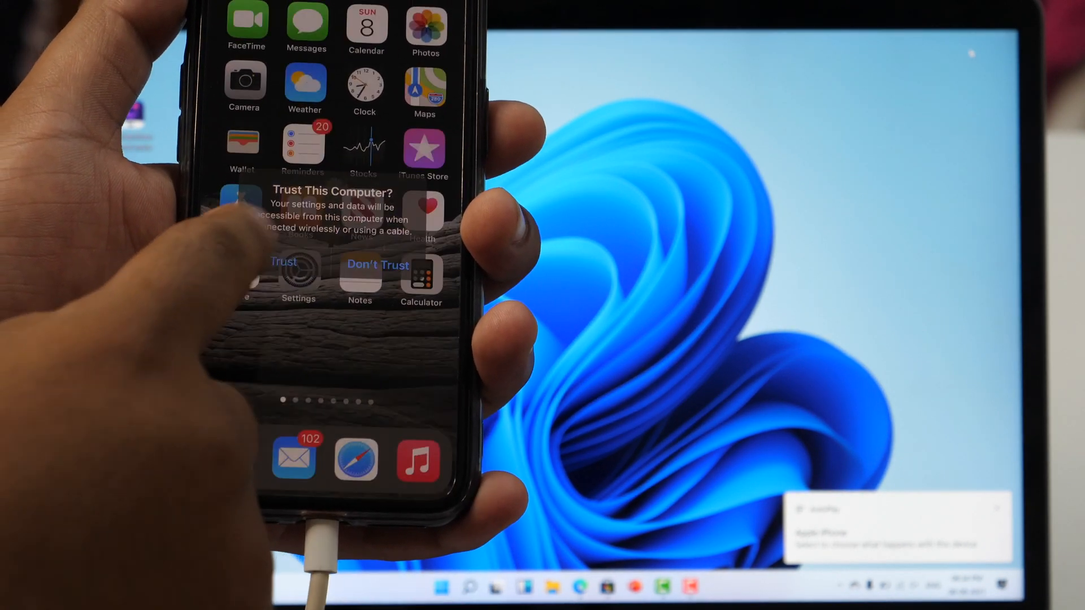
left_click(284, 264)
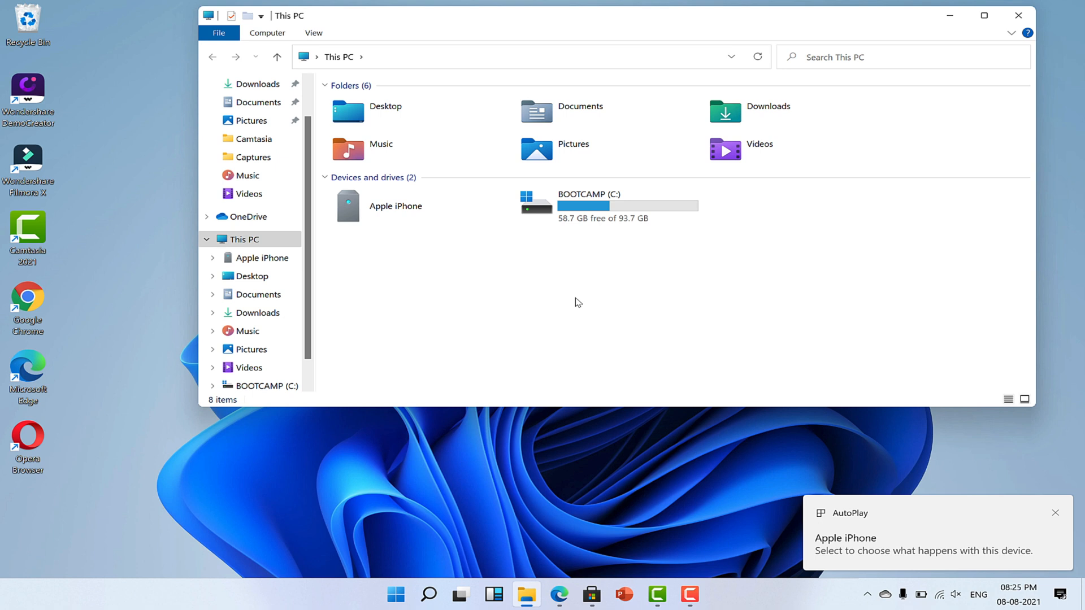
Step: Browse into Apple iPhone > Internal Storage > DCIM > 100APPLE to see the camera photos
left_click(1054, 513)
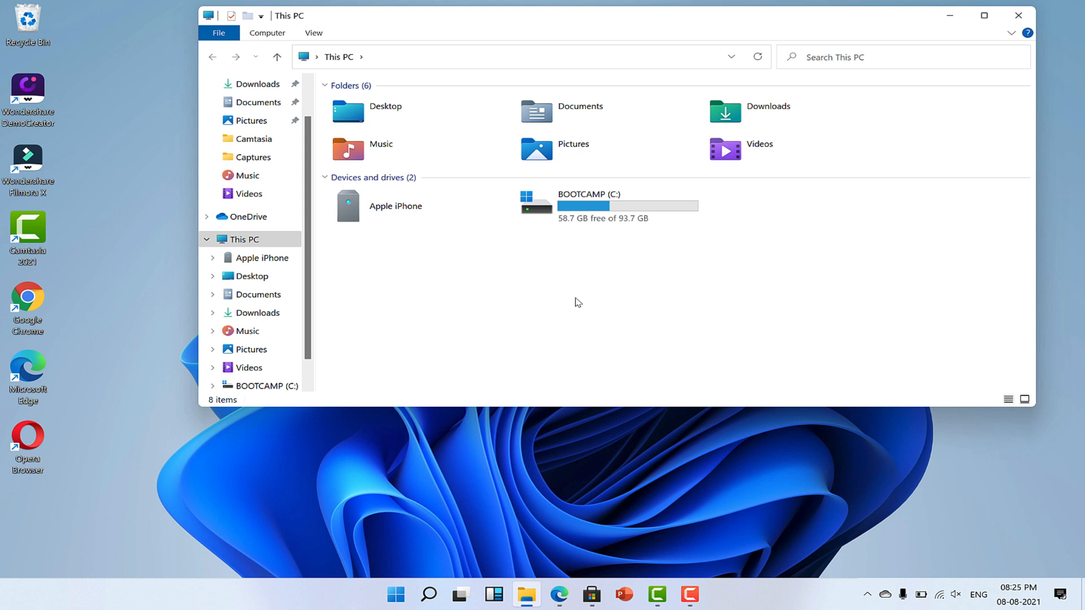
double_click(396, 206)
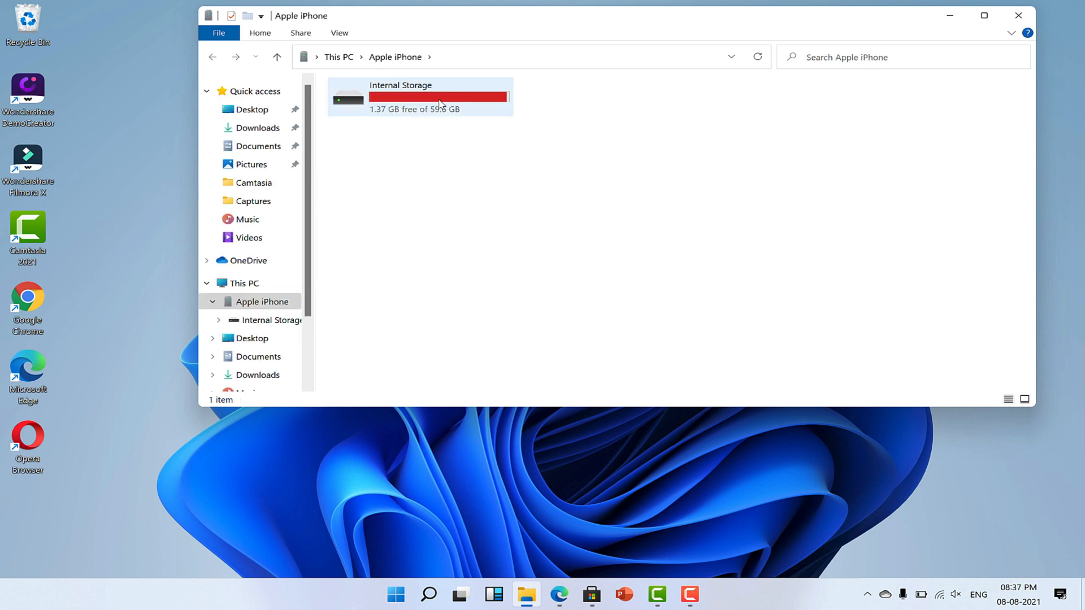
double_click(418, 96)
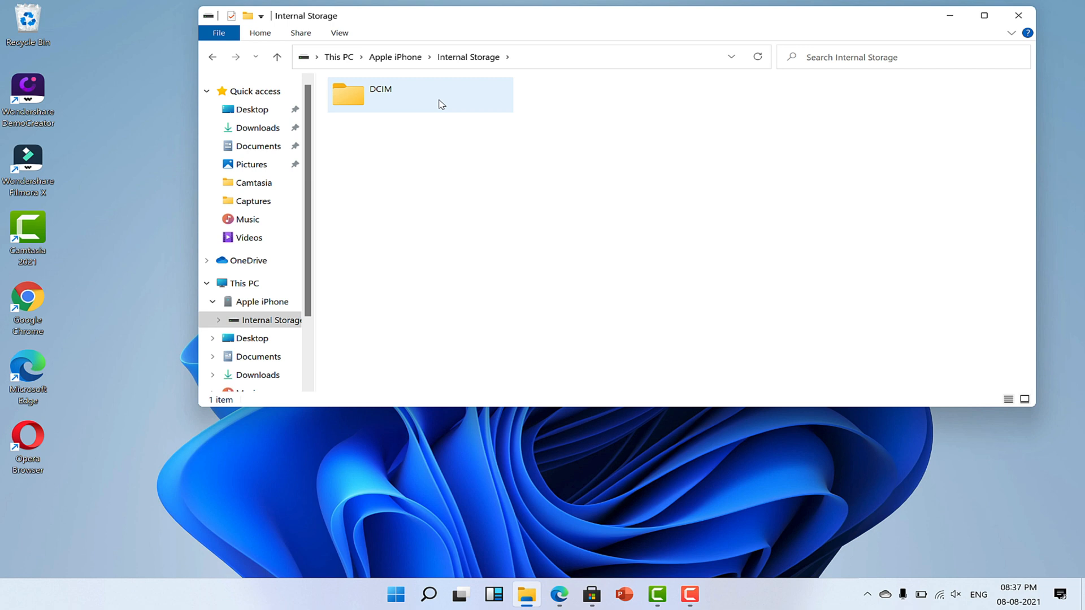
right_click(380, 95)
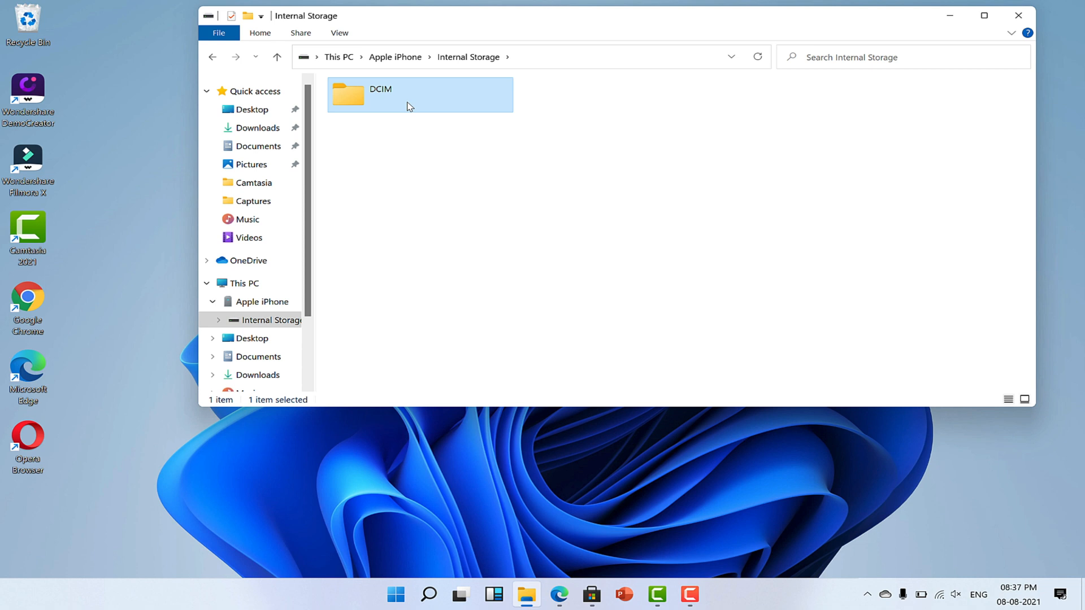
double_click(379, 95)
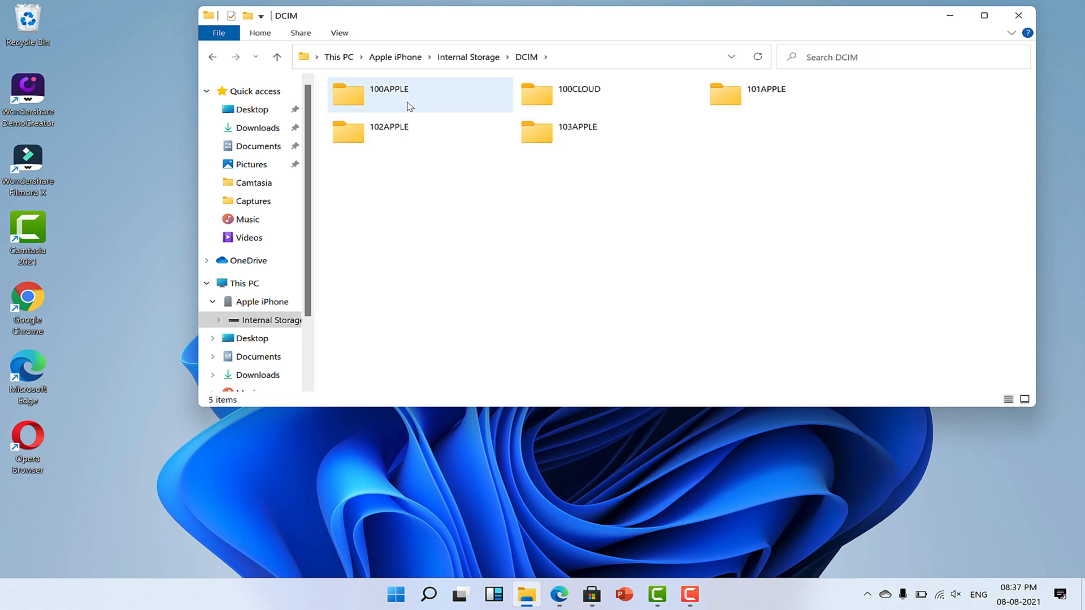
double_click(388, 94)
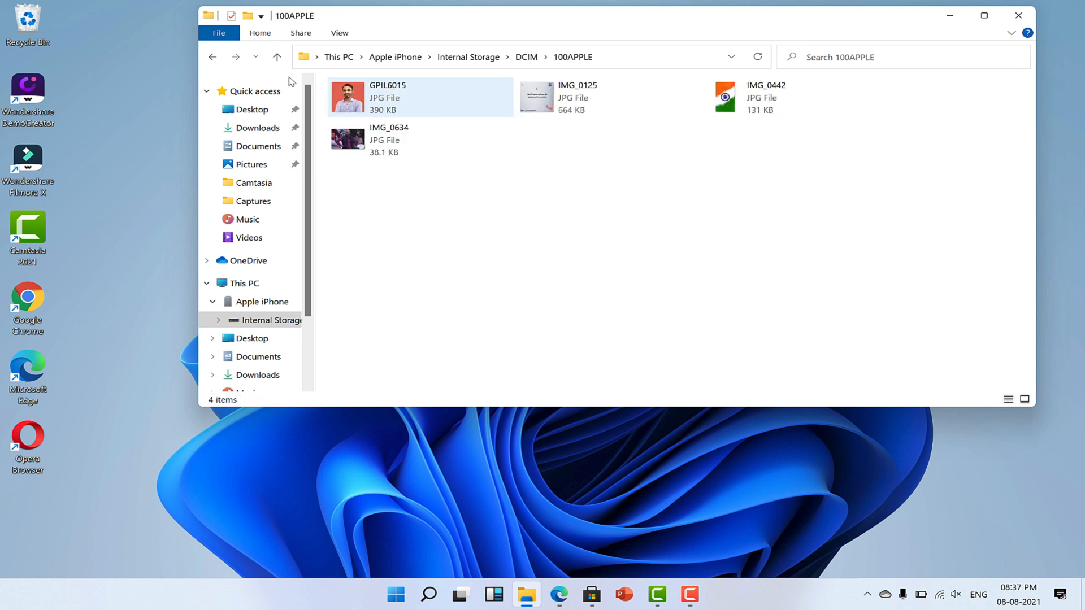
mouse_move(278, 79)
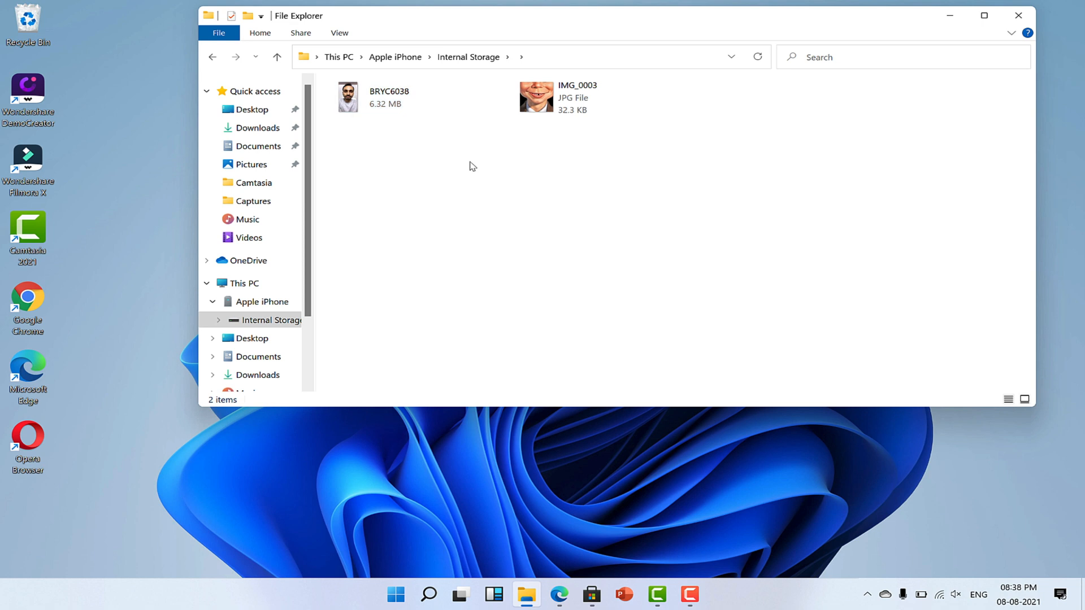
Step: Copy the BRYC6038 video from the iPhone folder onto the desktop
left_click(388, 97)
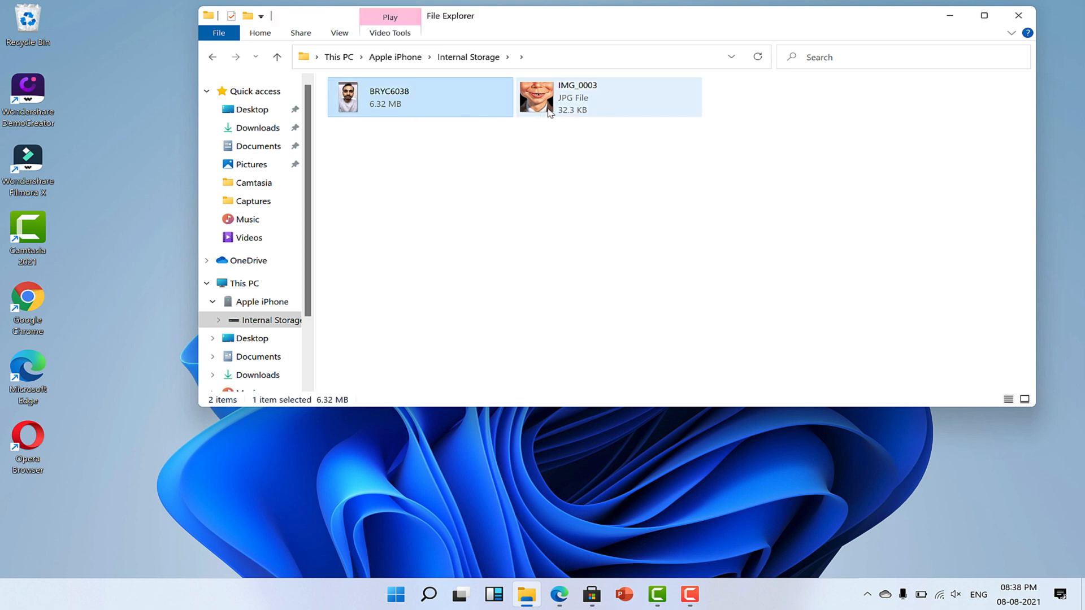
left_click(415, 97)
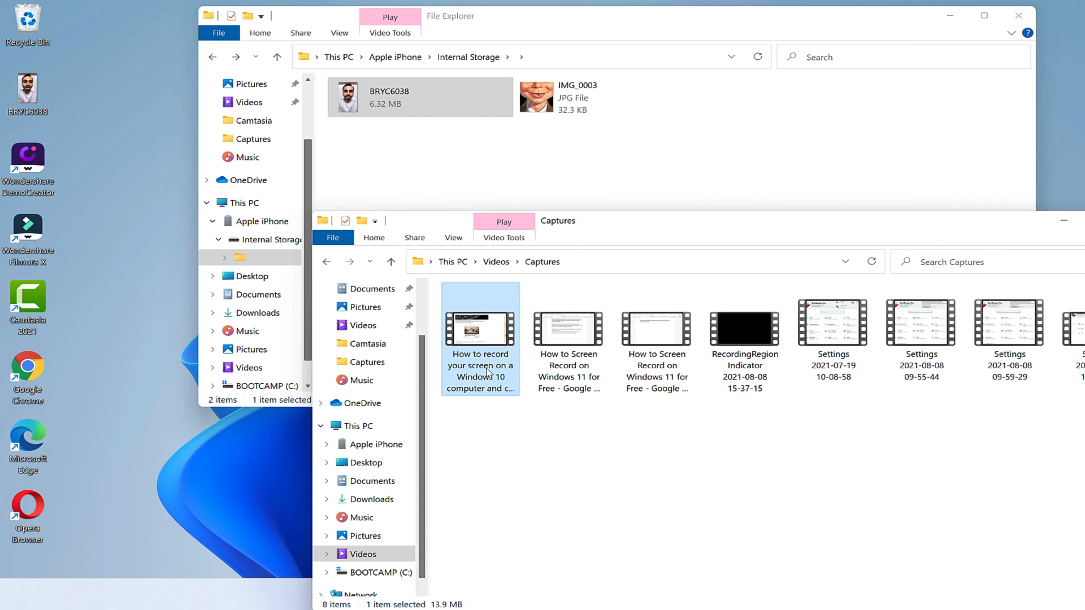
right_click(479, 339)
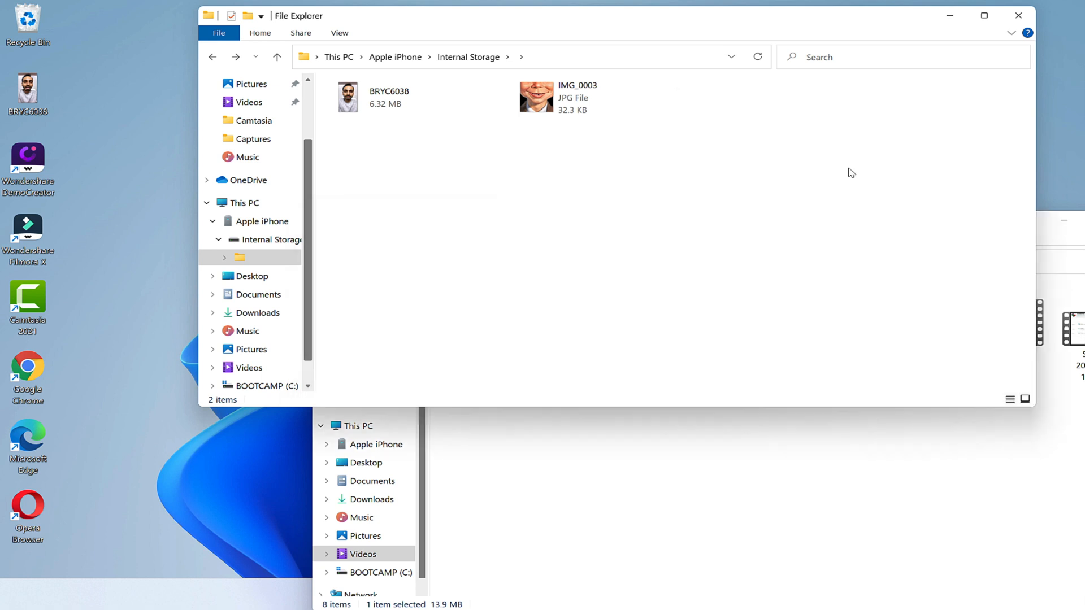
mouse_move(572, 298)
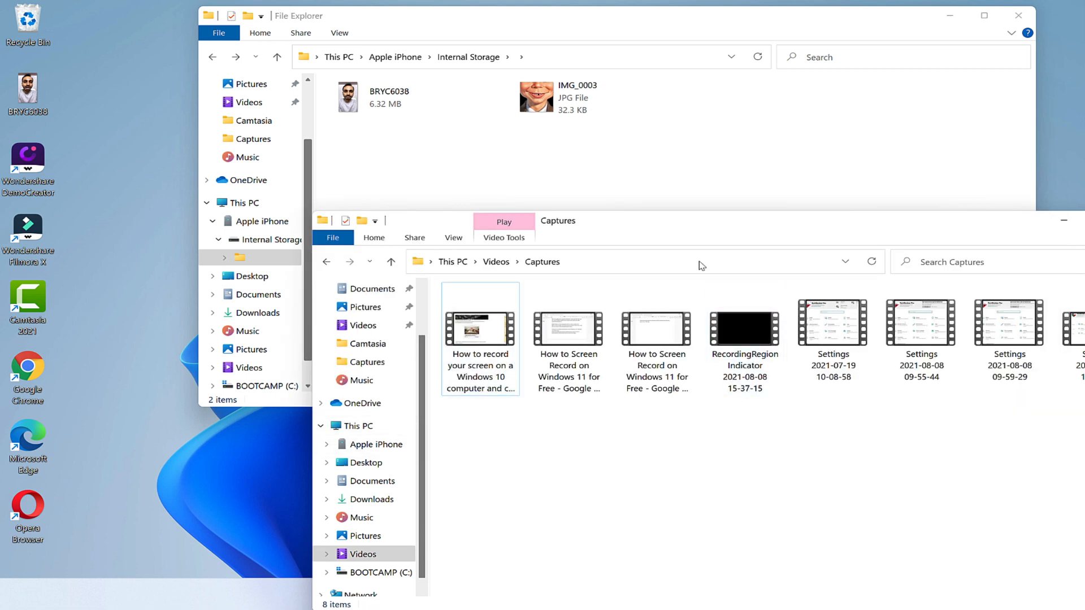
left_click(428, 593)
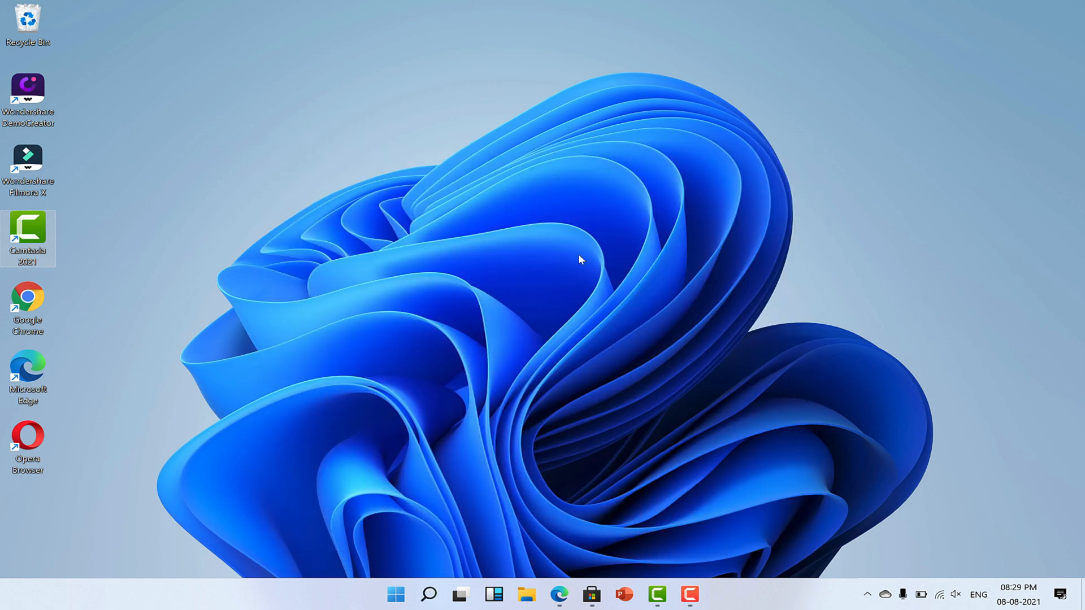
Step: Leave the Microsoft Store page and launch the newly installed iTunes from Start
left_click(559, 595)
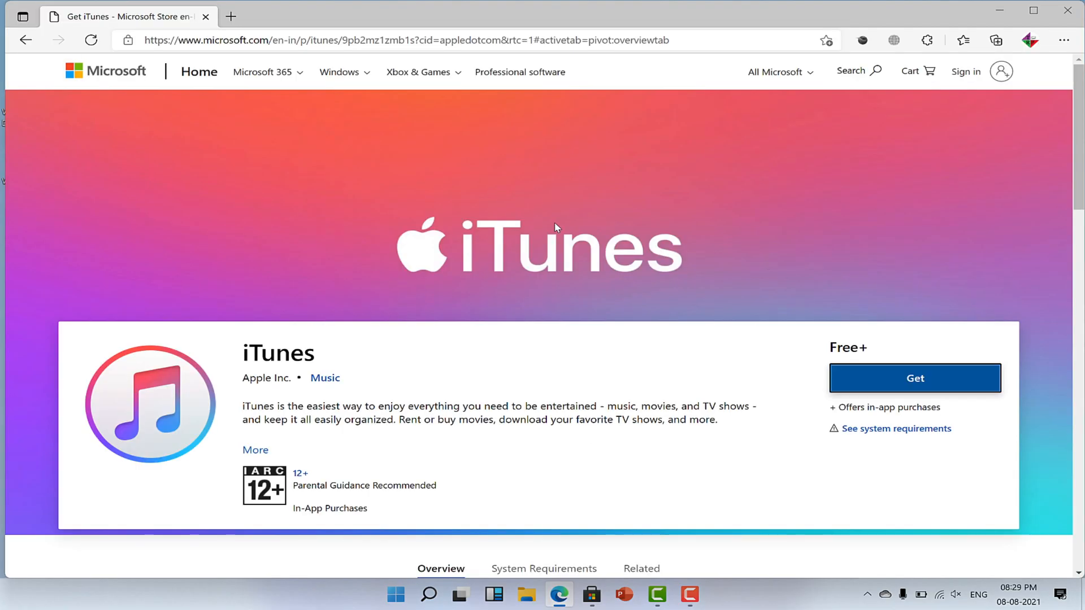
mouse_move(417, 72)
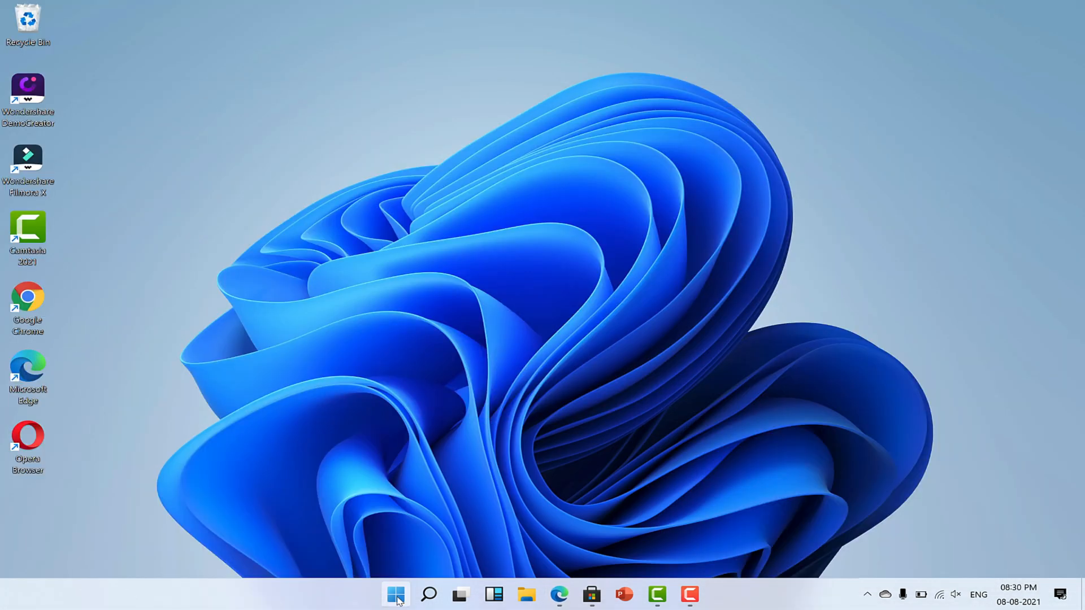
left_click(396, 596)
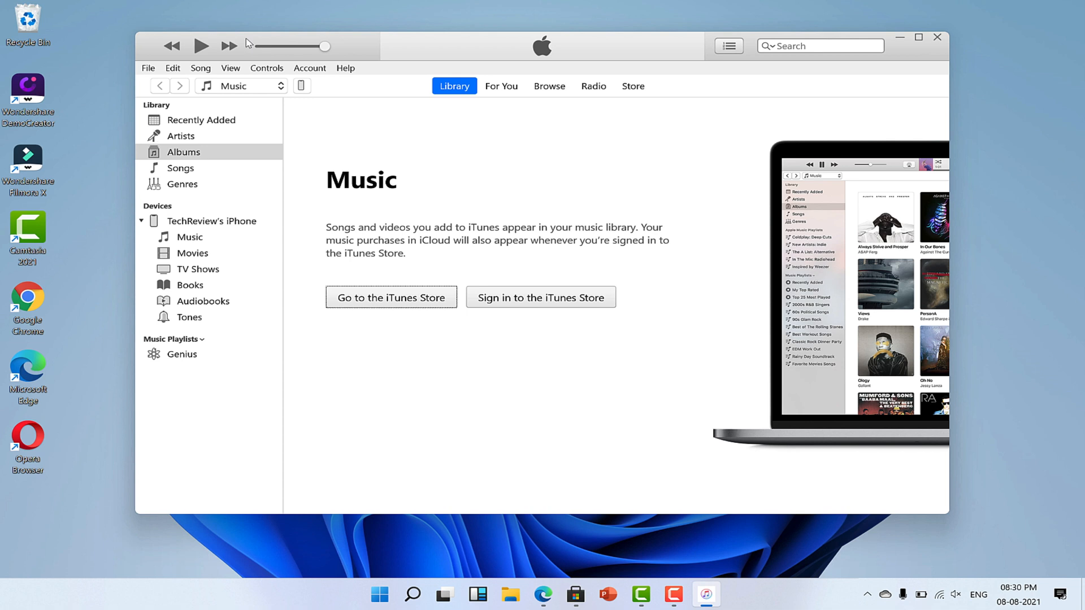
mouse_move(302, 101)
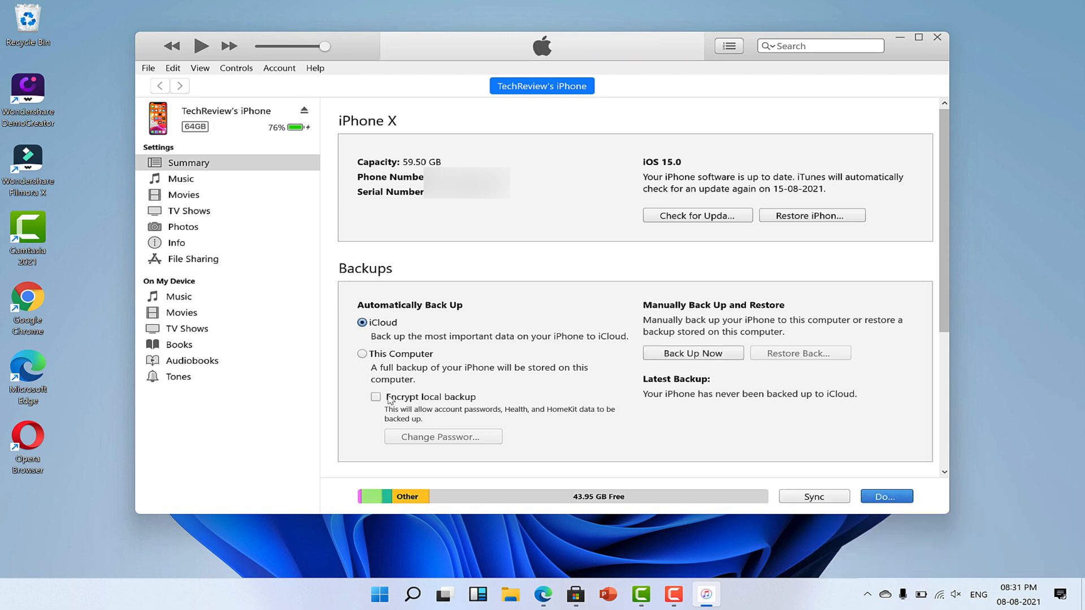
mouse_move(235, 195)
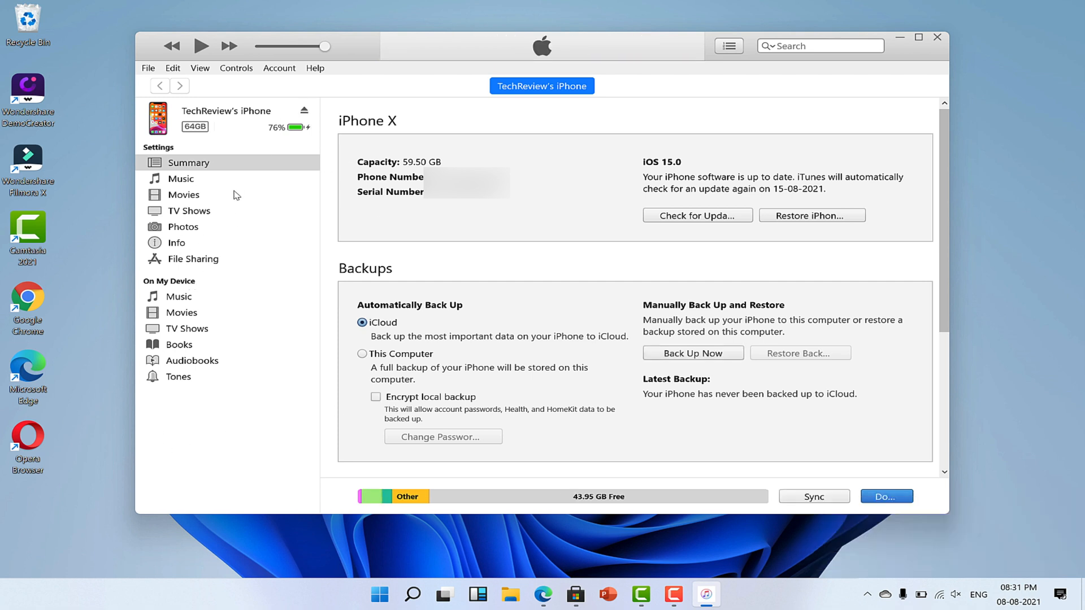
Step: Show the iPhone's File Sharing page listing Kindle, Numbers and Pages
left_click(192, 259)
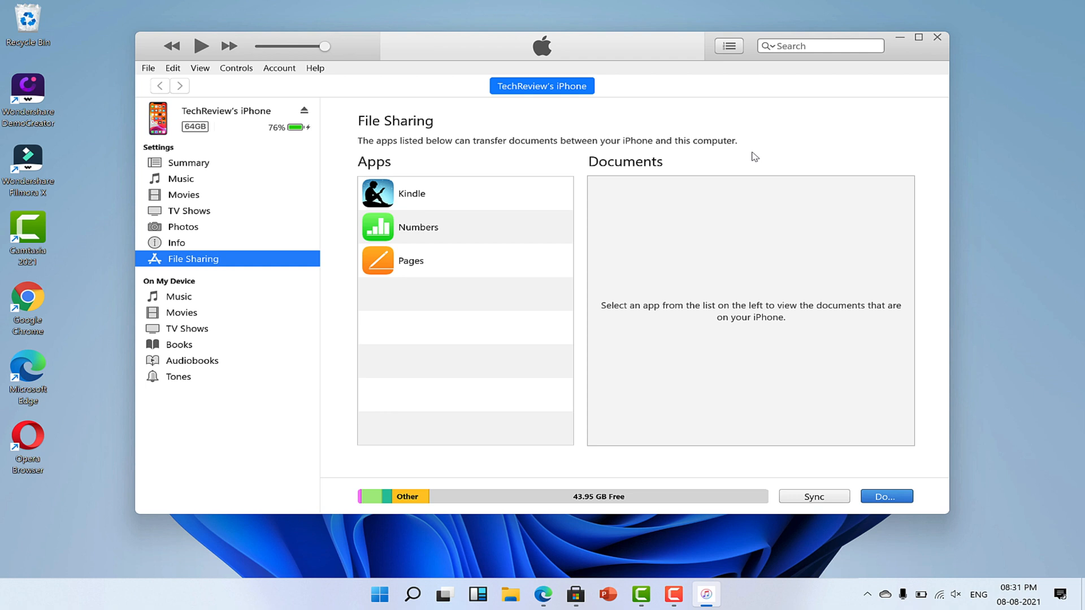
Step: Select Numbers to list its shared documents
left_click(418, 227)
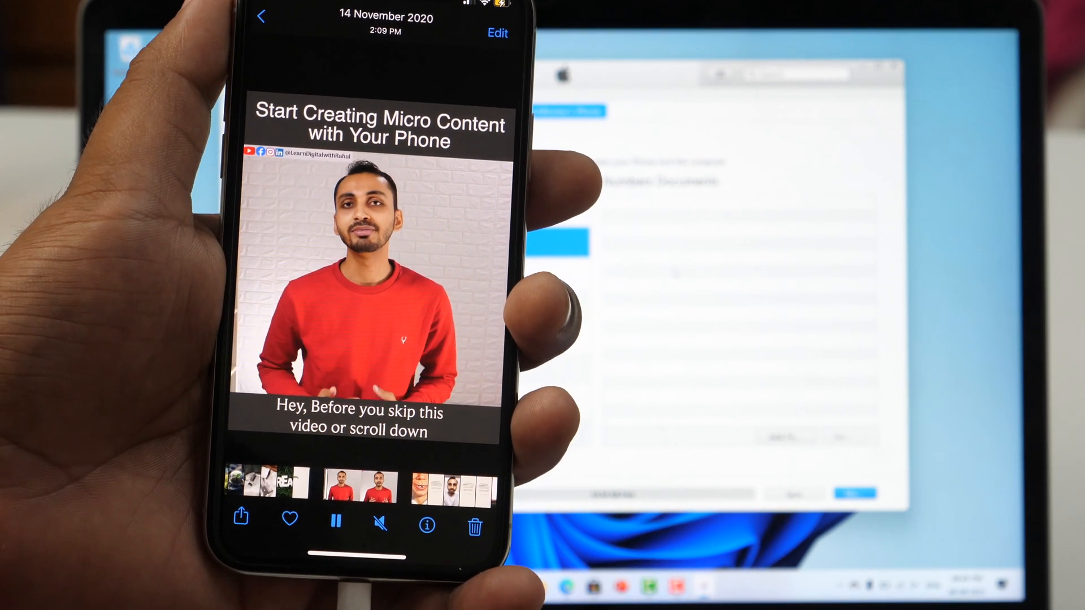
Step: Share the Start Creating Micro Content video from Photos into Numbers as a document
left_click(240, 516)
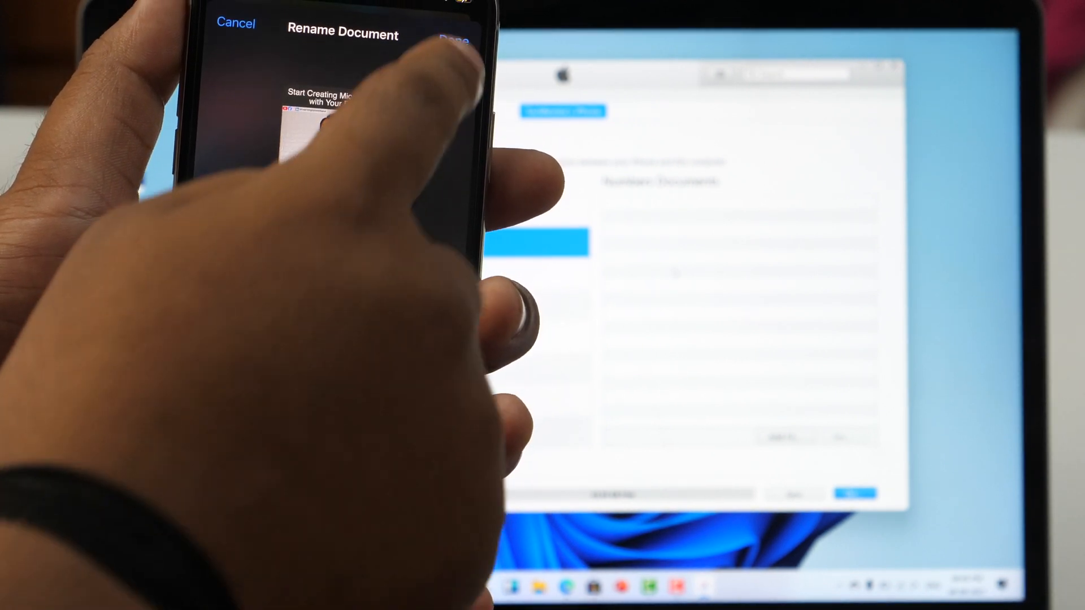
left_click(454, 23)
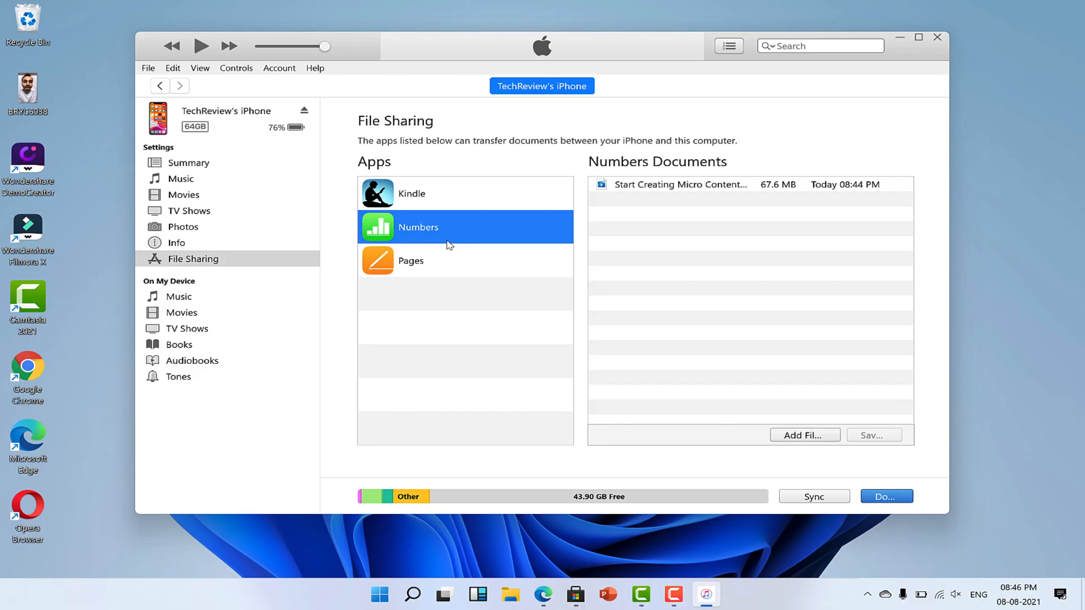
Step: Save the Micro Content video to the Desktop, then drag a desktop video into Numbers Documents
left_click(680, 184)
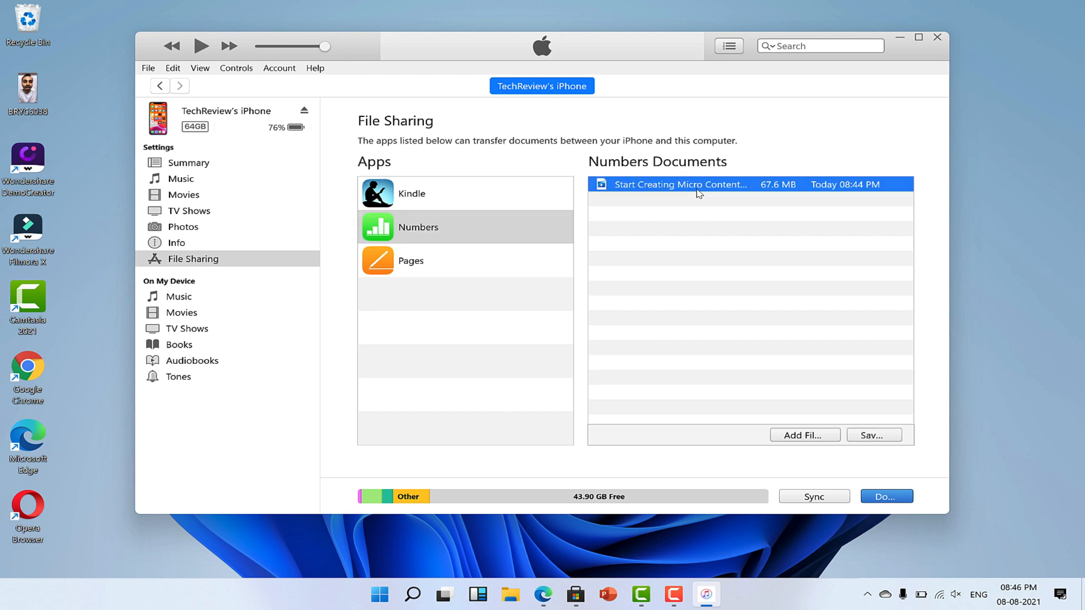
mouse_move(727, 194)
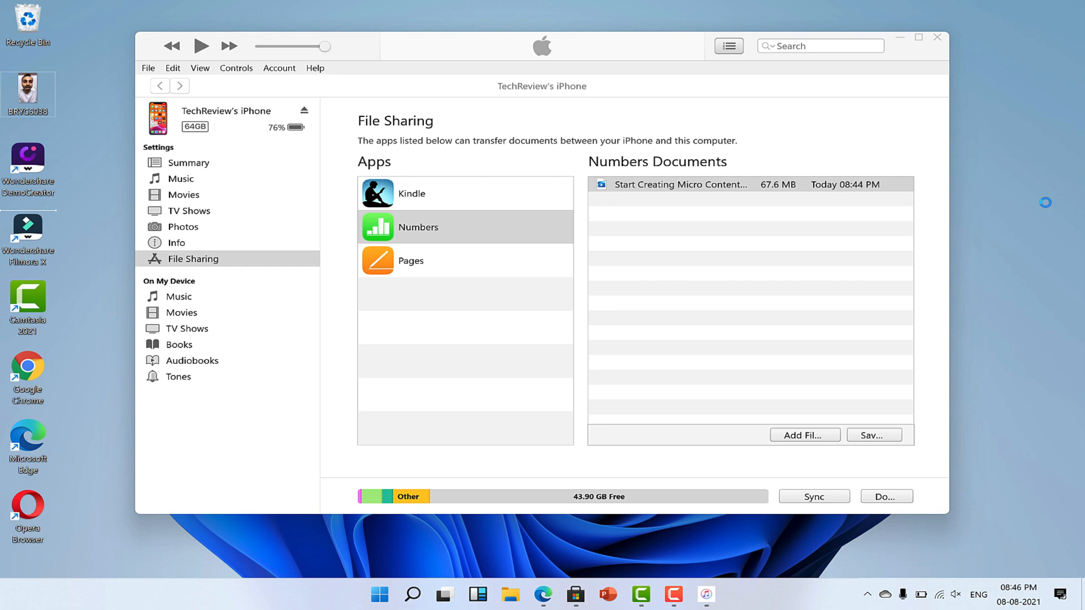
left_click(872, 435)
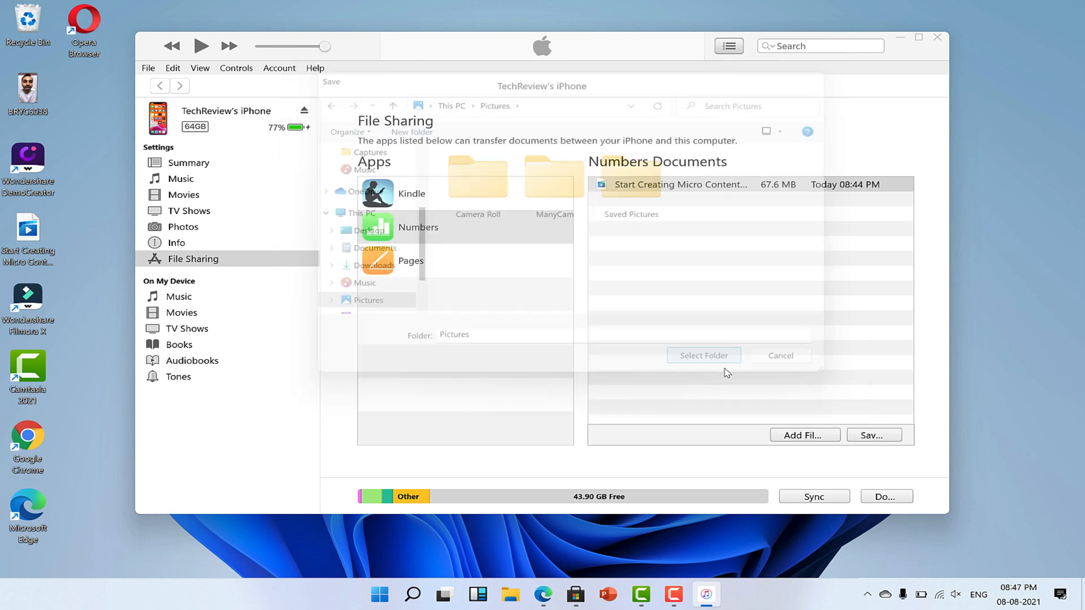
left_click(703, 354)
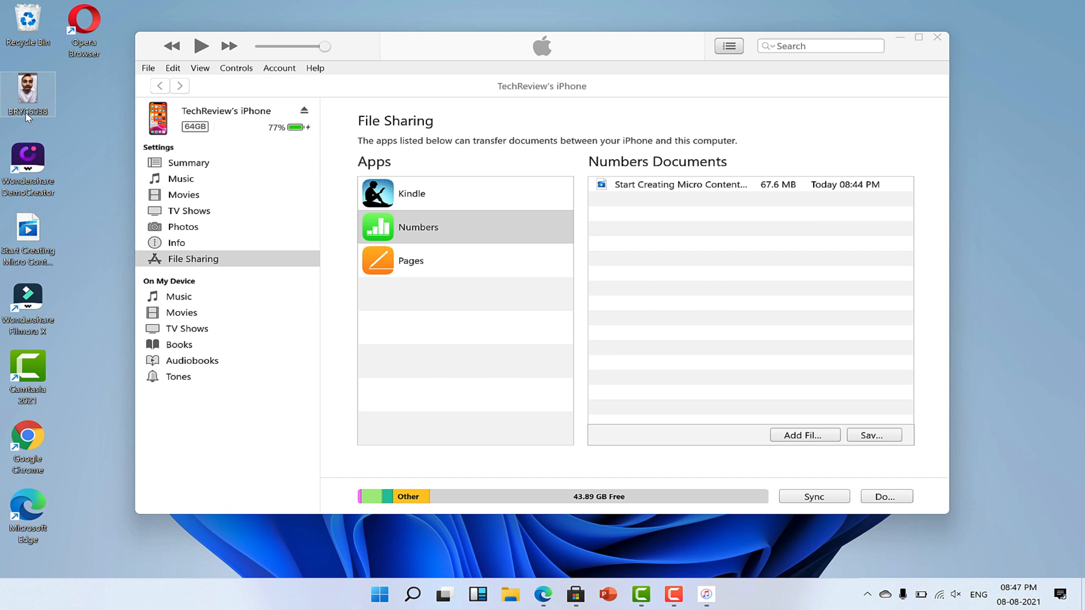
left_click_drag(27, 90, 594, 323)
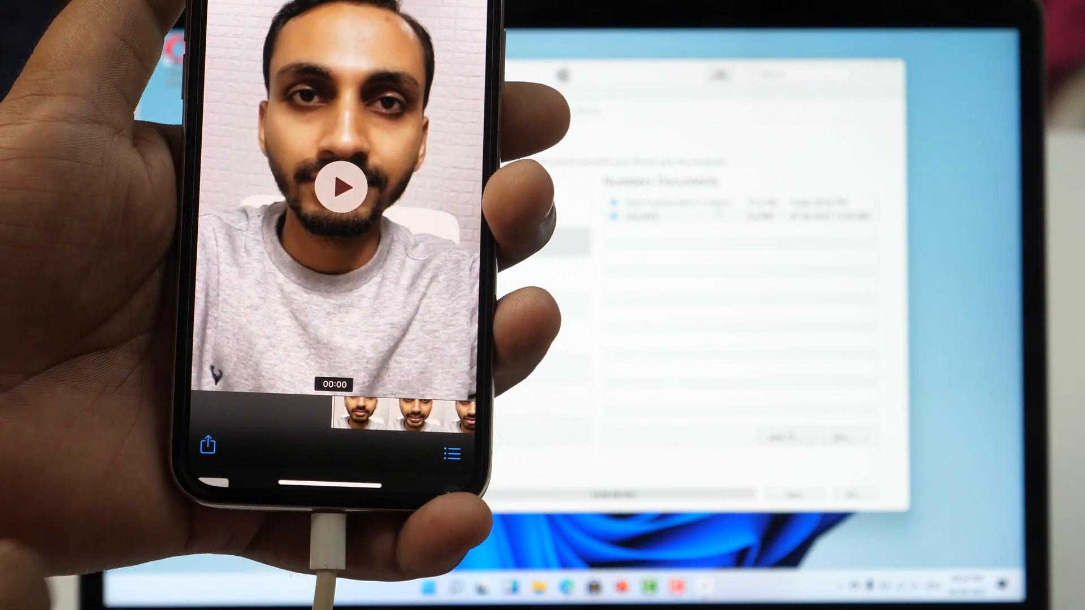
Step: Save the received video from Numbers into Photos and play it from the Recents album
left_click(208, 445)
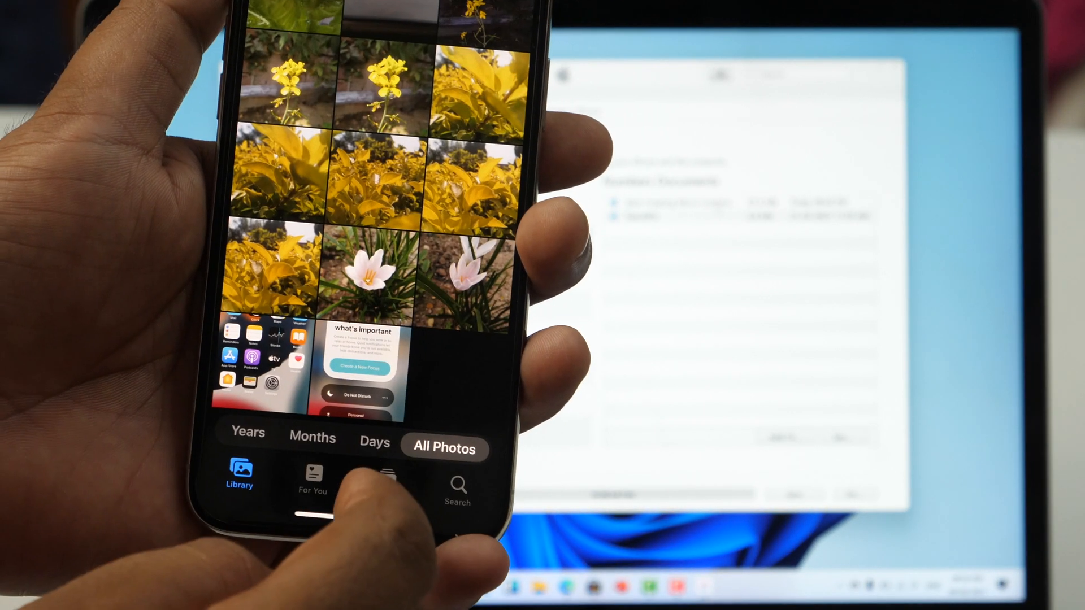
left_click(384, 477)
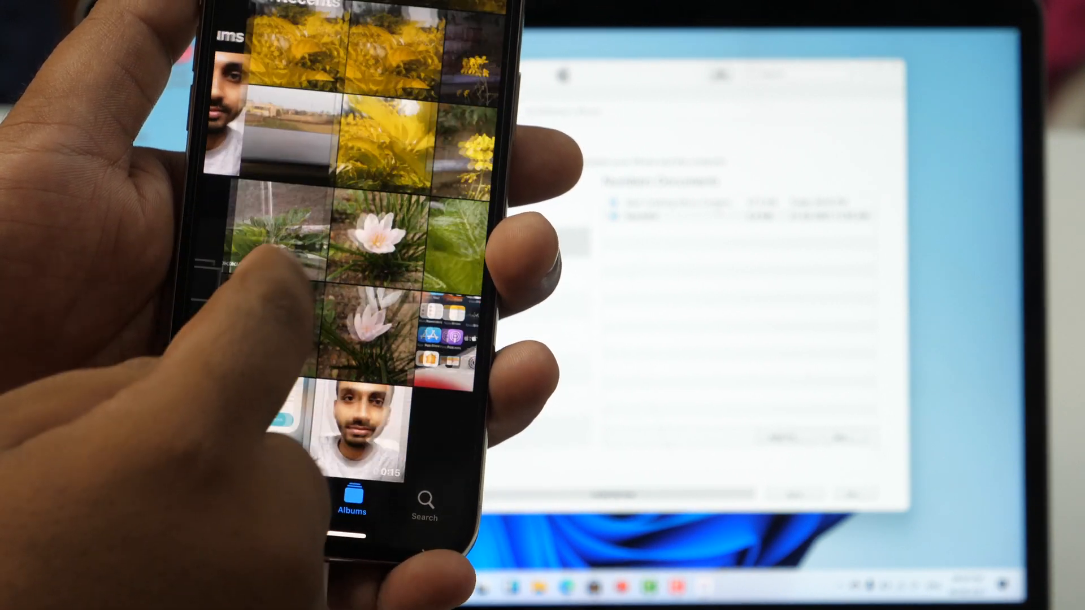
left_click(356, 429)
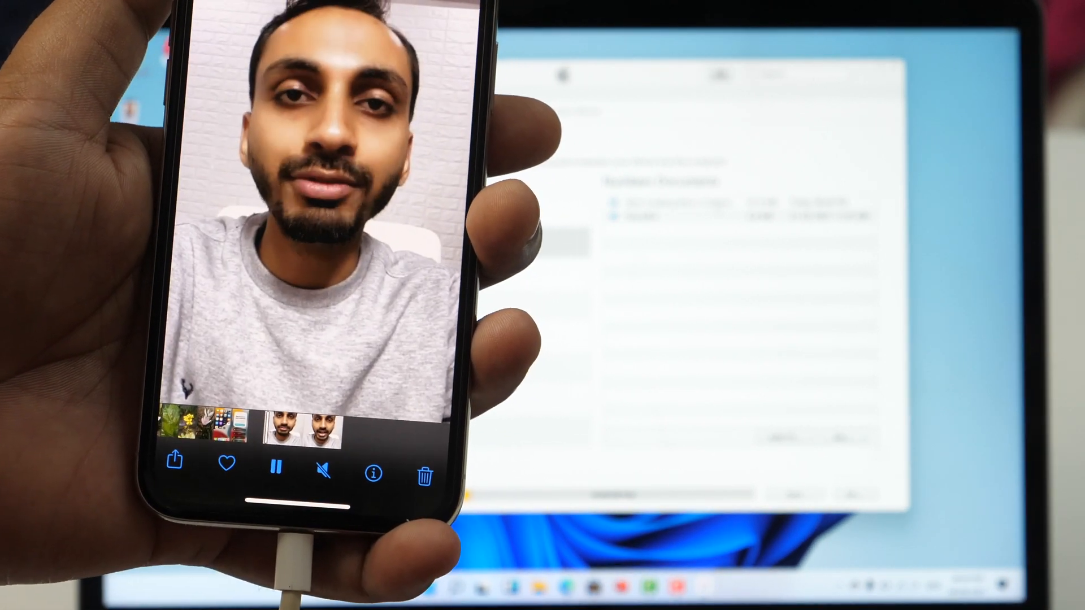